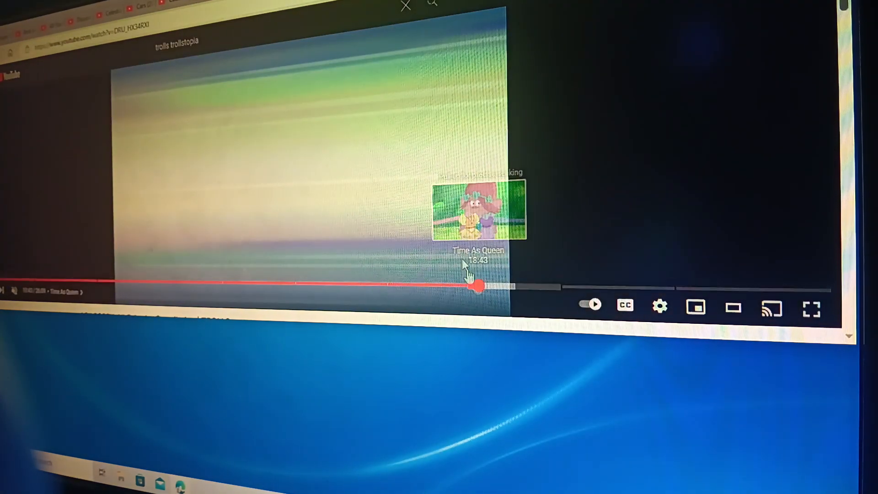
- Jump the Trollstopia episode to the Time As Queen chapter
left_click(476, 285)
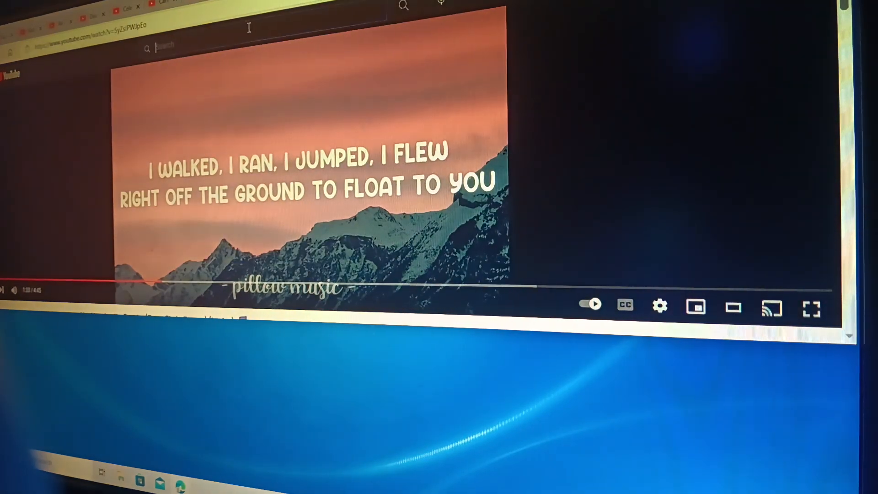
- Search 'need', watch the Cars Jackson Storm clip, then switch to the Starlight Glimmer tab
type("need")
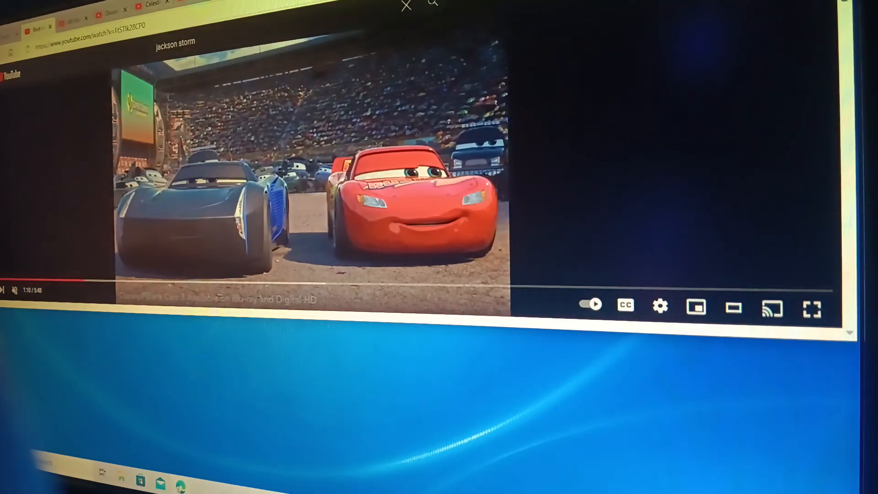
left_click(74, 21)
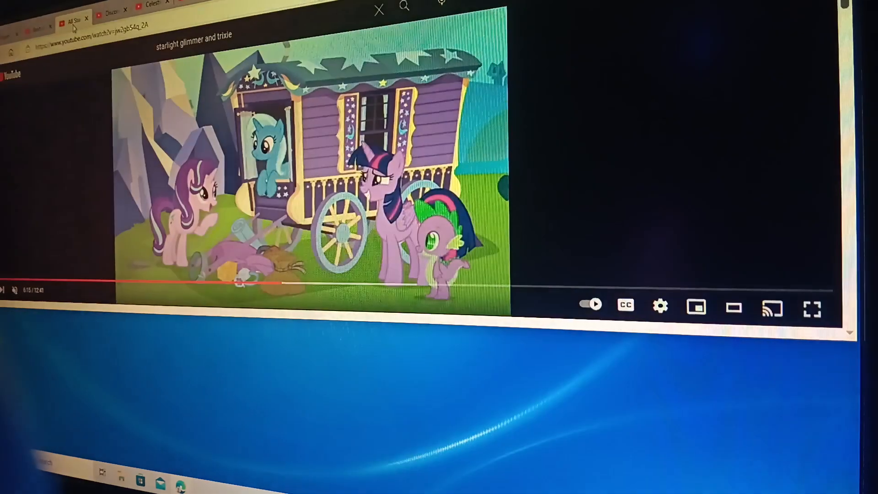